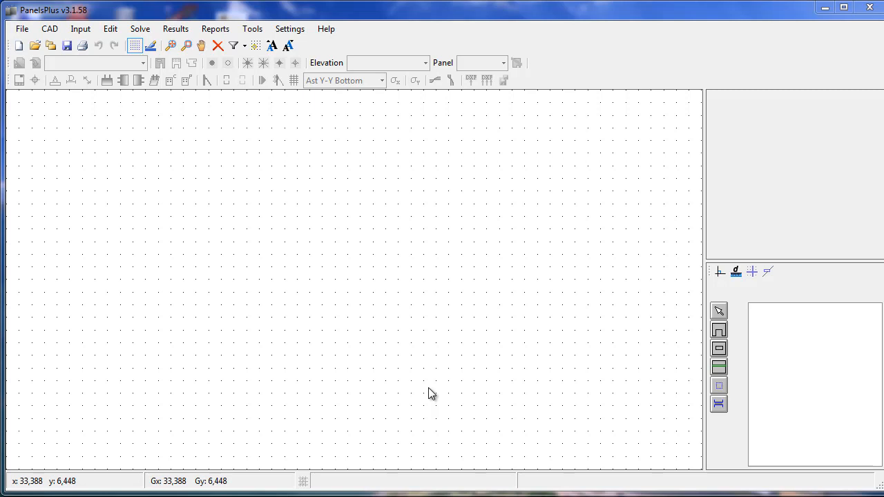
{"action": "mouse_move", "coordinate": [185, 111]}
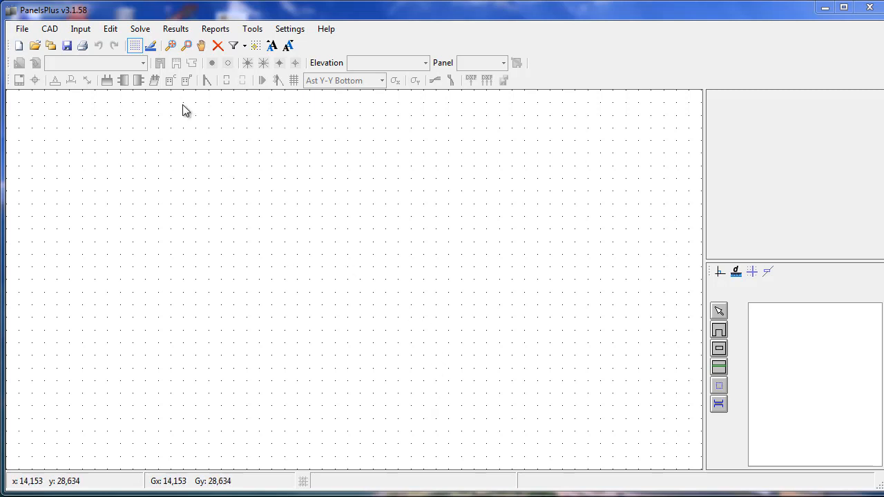
- Load Tutorial 1.dwg via Load CAD Drawing, dismissing the warning and shifting it to (0,0)
{"action": "left_click", "coordinate": [49, 28]}
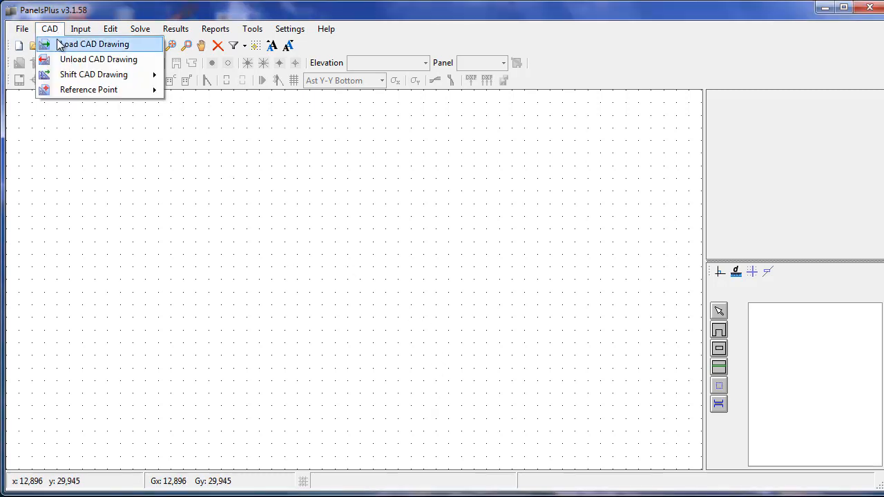
{"action": "left_click", "coordinate": [96, 44]}
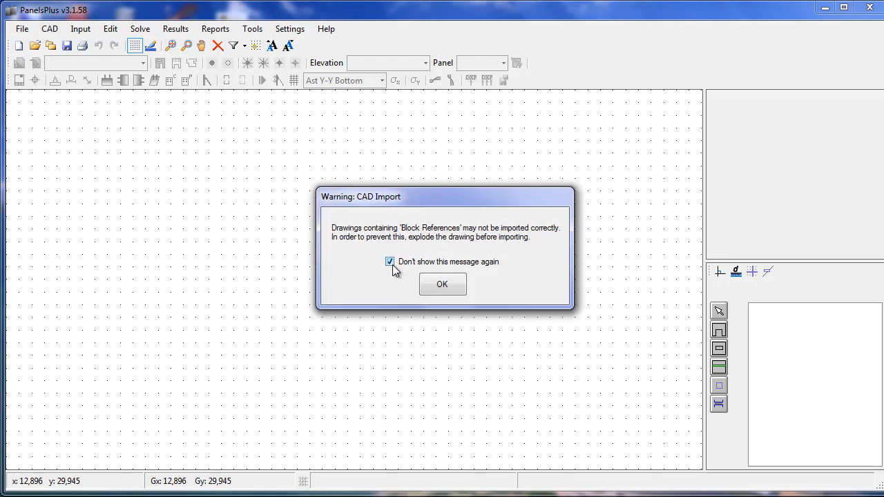
{"action": "left_click", "coordinate": [442, 284]}
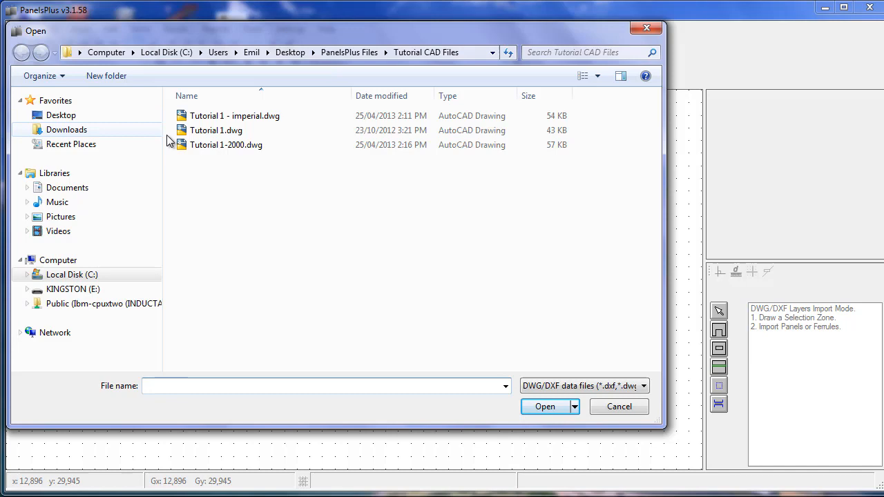
{"action": "left_click", "coordinate": [216, 130]}
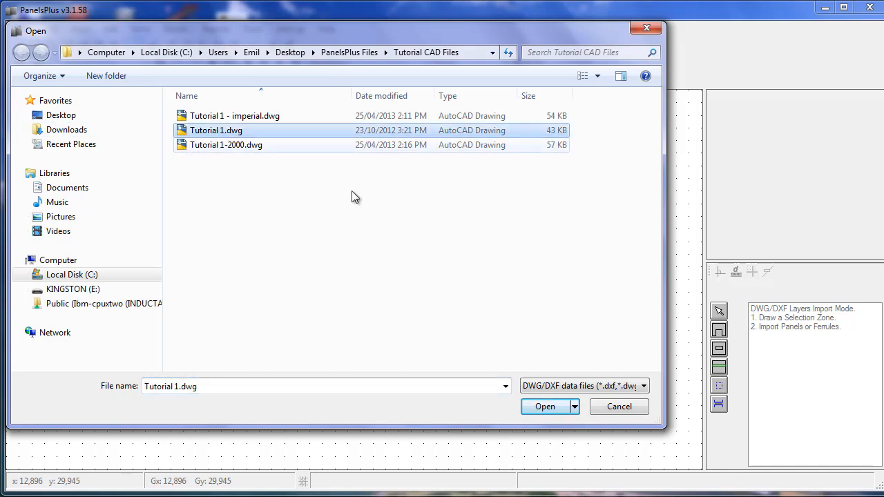
{"action": "left_click", "coordinate": [545, 405]}
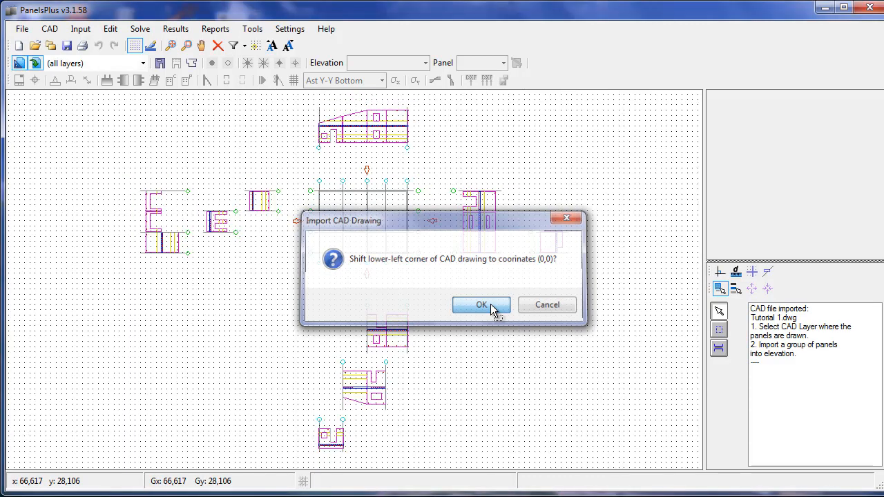
{"action": "left_click", "coordinate": [481, 305]}
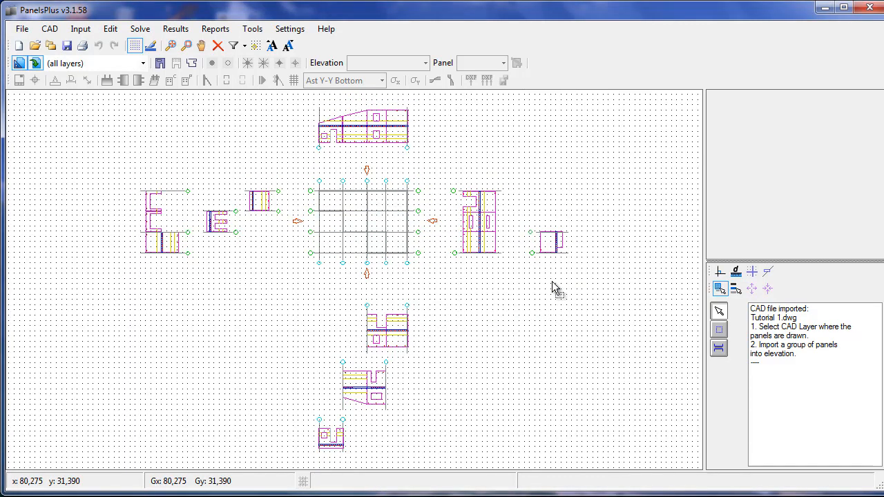
{"action": "mouse_move", "coordinate": [113, 348]}
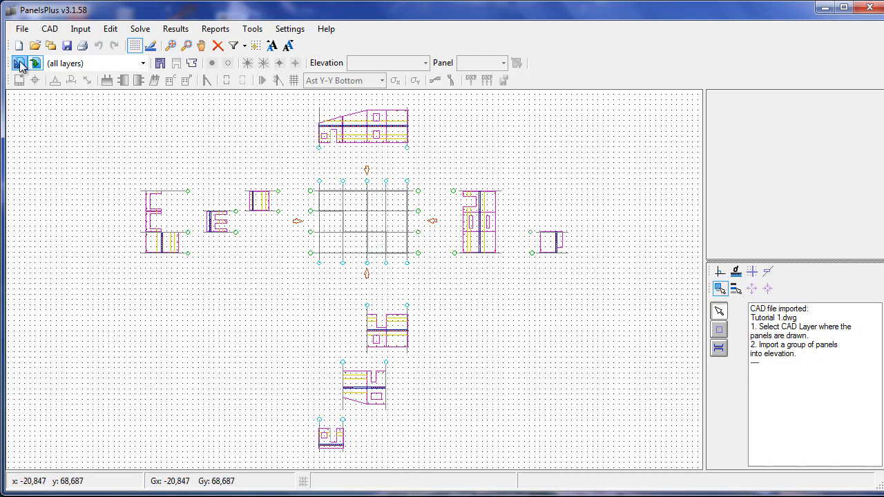
{"action": "left_click", "coordinate": [20, 63]}
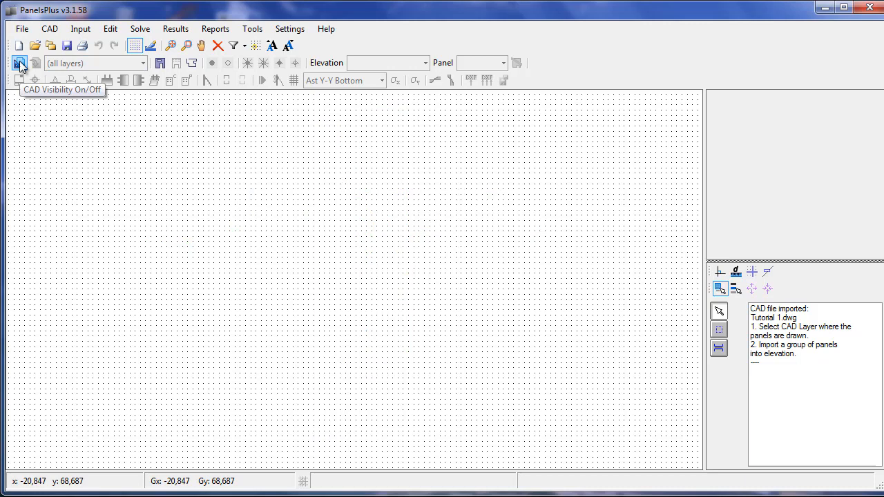
{"action": "left_click", "coordinate": [20, 63]}
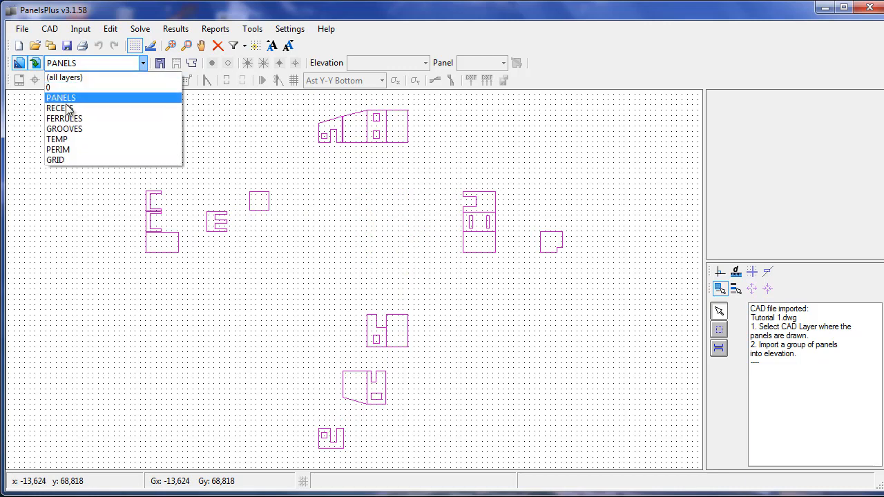
{"action": "left_click", "coordinate": [60, 108]}
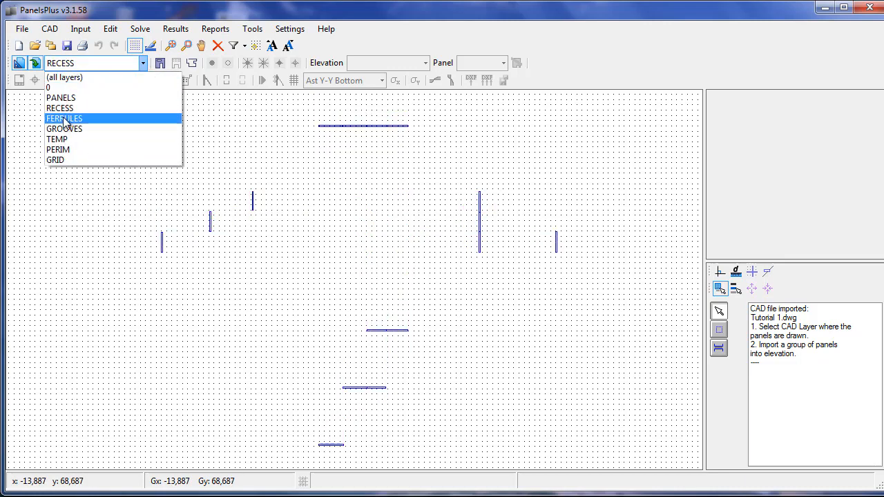
{"action": "left_click", "coordinate": [64, 76]}
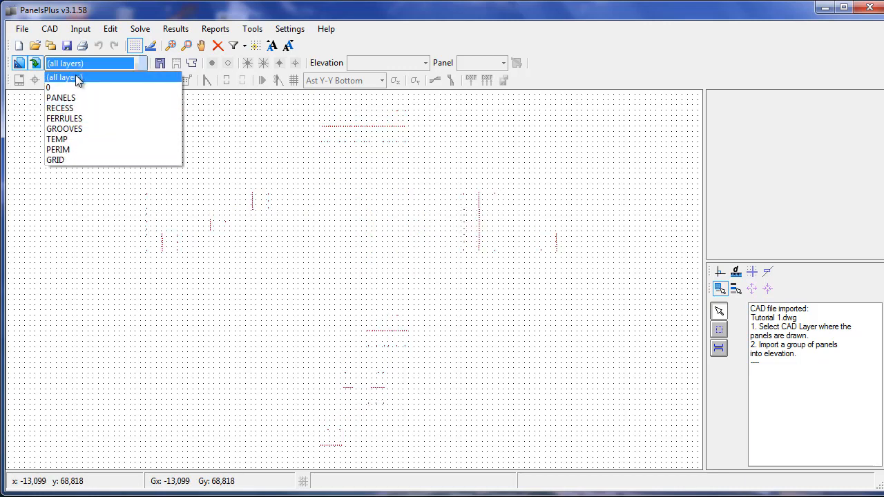
{"action": "left_click", "coordinate": [65, 77]}
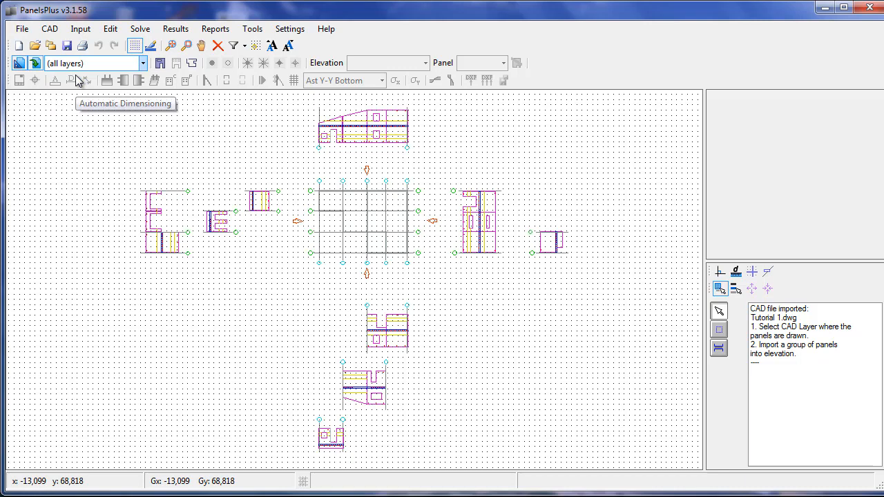
{"action": "mouse_move", "coordinate": [97, 120]}
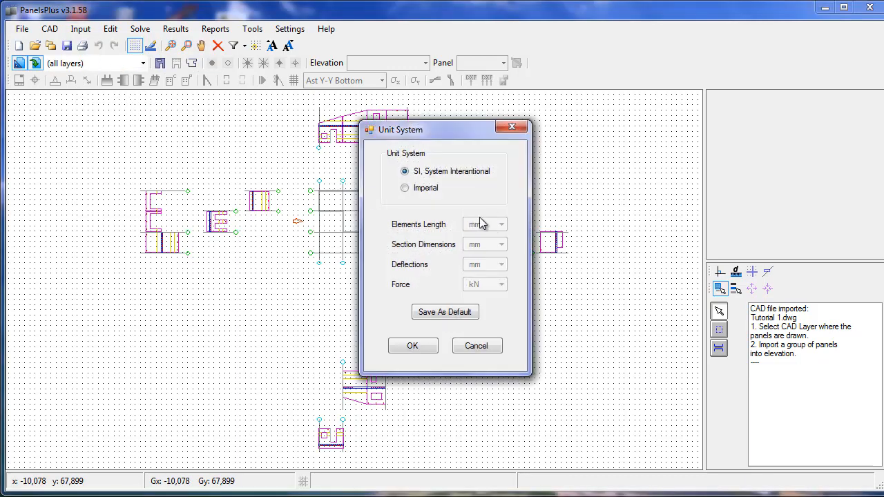
{"action": "left_click", "coordinate": [404, 187]}
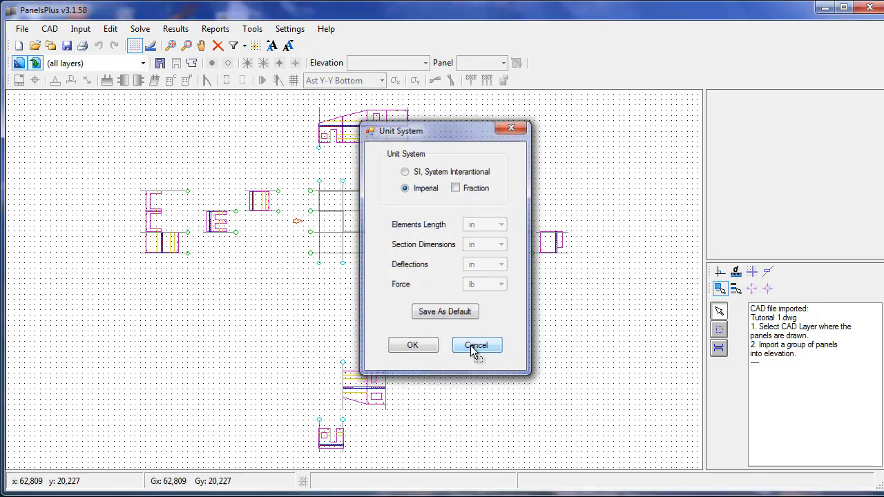
{"action": "left_click", "coordinate": [476, 345]}
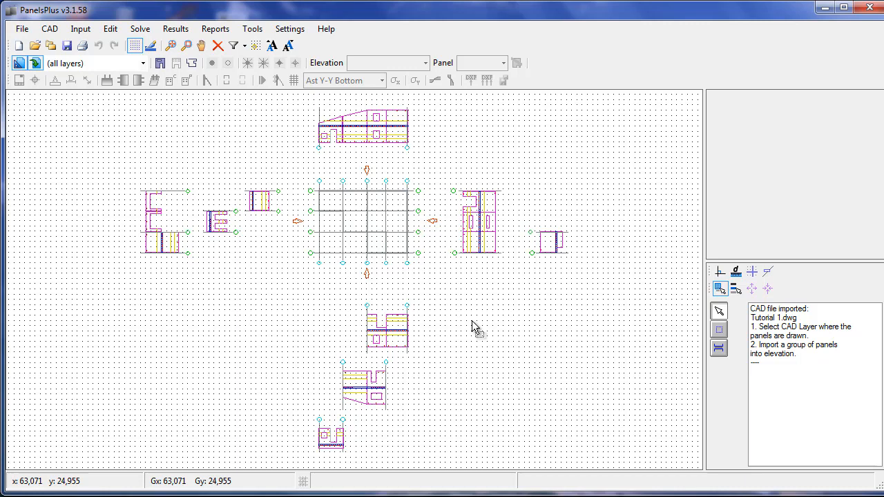
{"action": "left_click", "coordinate": [289, 28]}
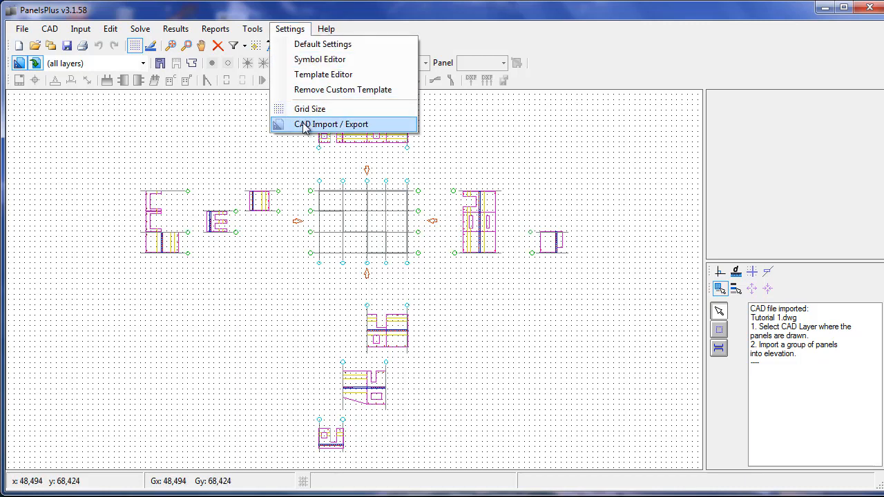
{"action": "left_click", "coordinate": [330, 124]}
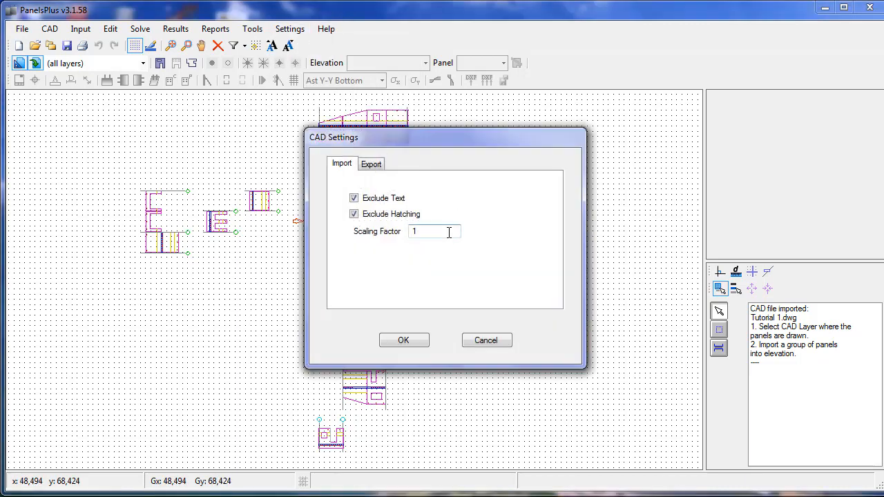
{"action": "left_click", "coordinate": [403, 340]}
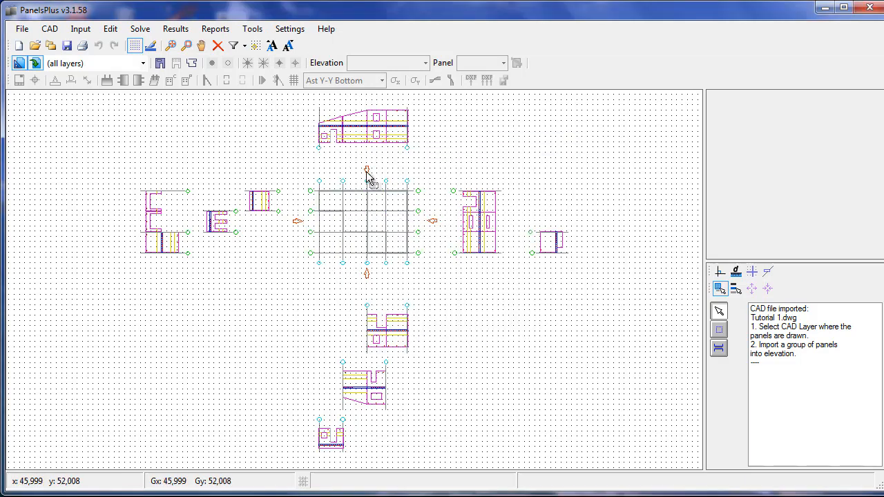
{"action": "mouse_move", "coordinate": [343, 166]}
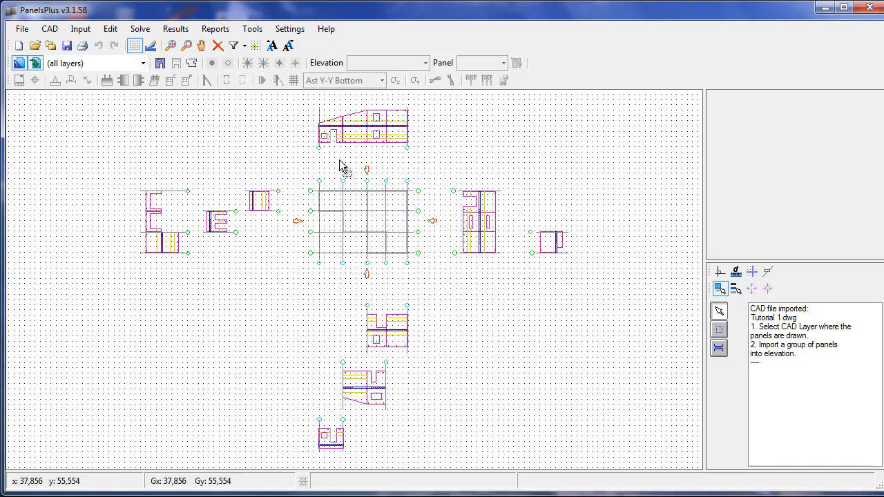
- Show only the PANELS layer and select the top elevation's panels
{"action": "left_click", "coordinate": [144, 62]}
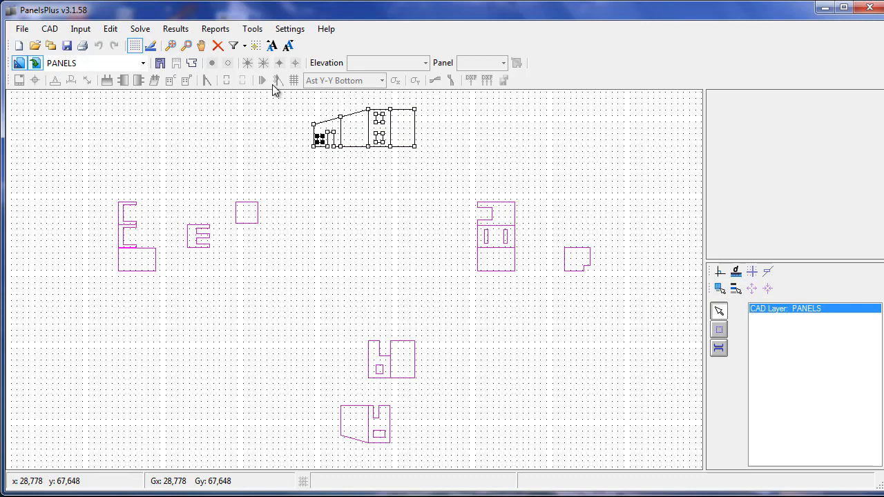
{"action": "left_click", "coordinate": [160, 63]}
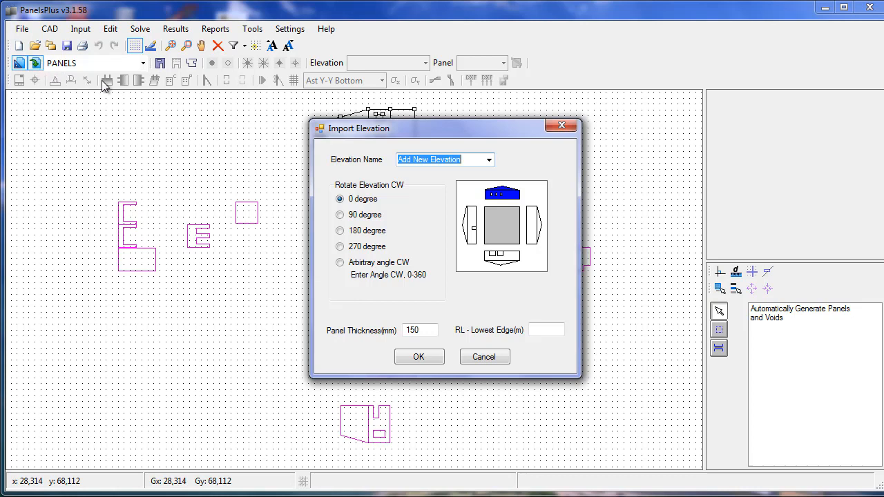
{"action": "mouse_move", "coordinate": [383, 147]}
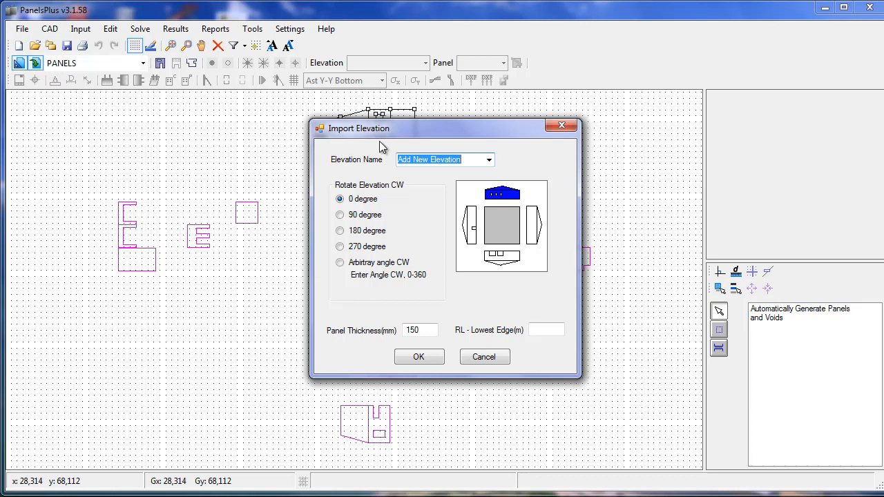
{"action": "mouse_move", "coordinate": [448, 150]}
{"action": "type", "text": "South"}
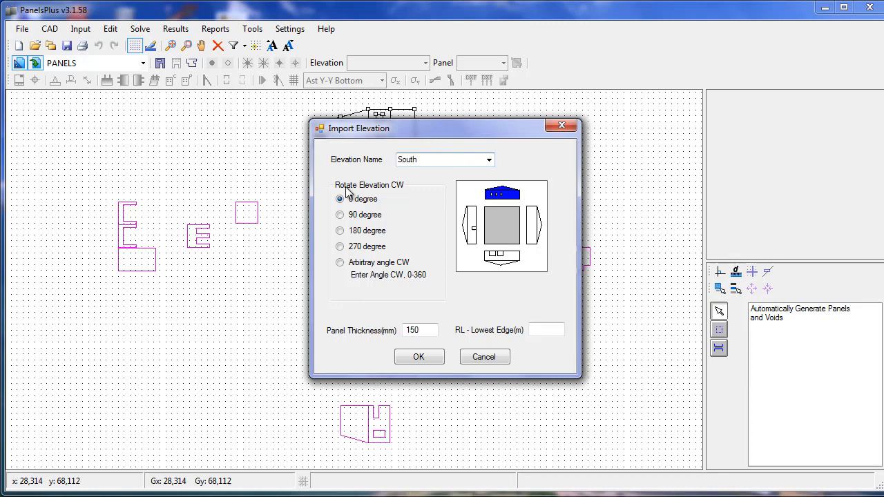
- Import the selection as elevation South with 0° rotation and 150 mm panel thickness
{"action": "left_click", "coordinate": [420, 329]}
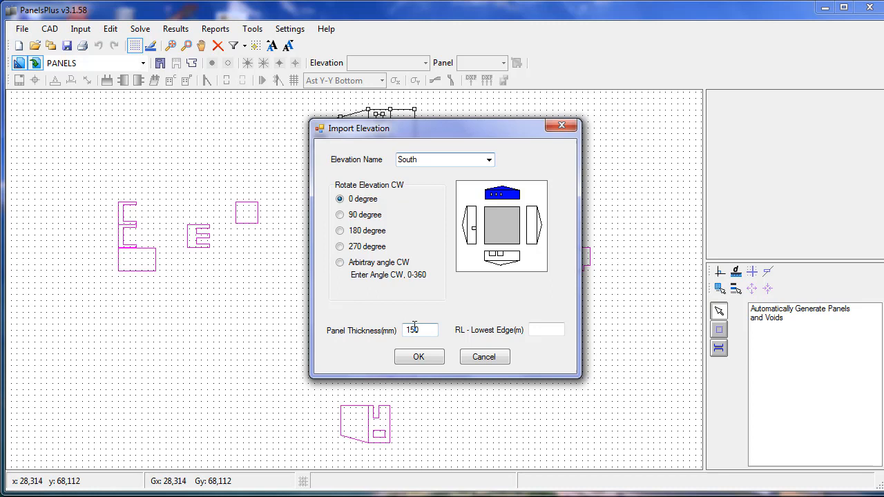
{"action": "left_click", "coordinate": [545, 329]}
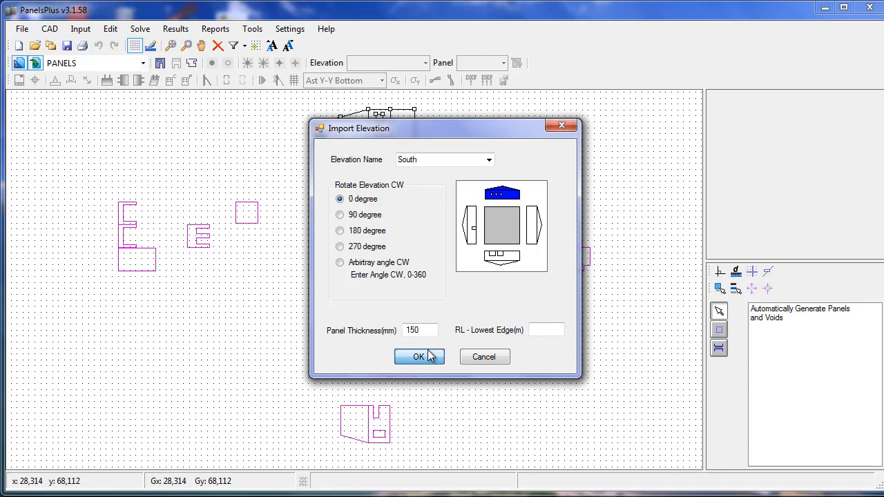
{"action": "left_click", "coordinate": [418, 356]}
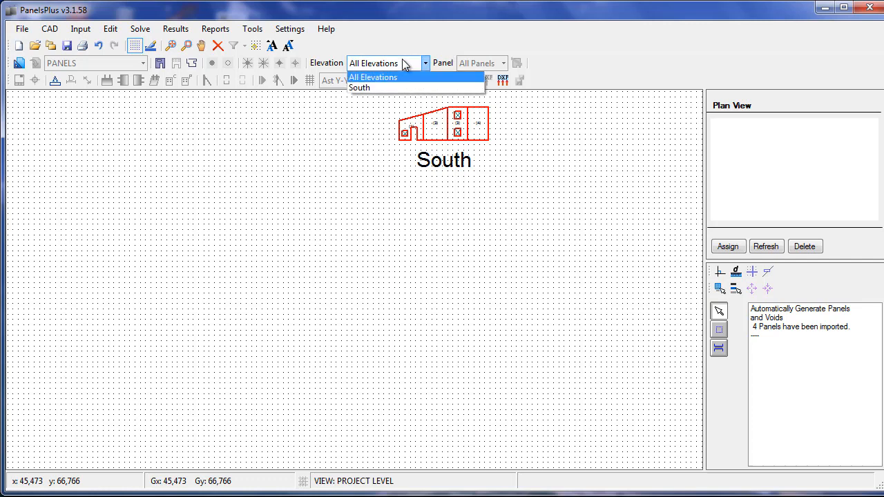
- Switch to the South elevation and view panels 1 and 2 individually
{"action": "left_click", "coordinate": [359, 87]}
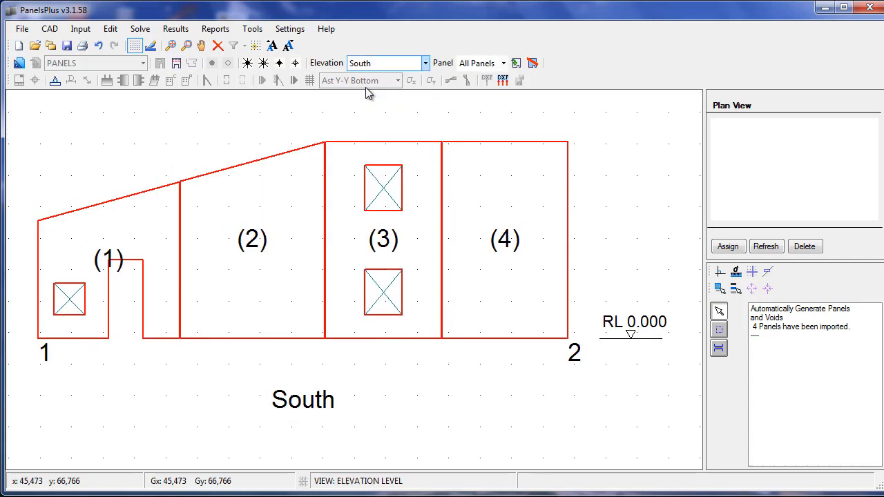
{"action": "left_click", "coordinate": [503, 63]}
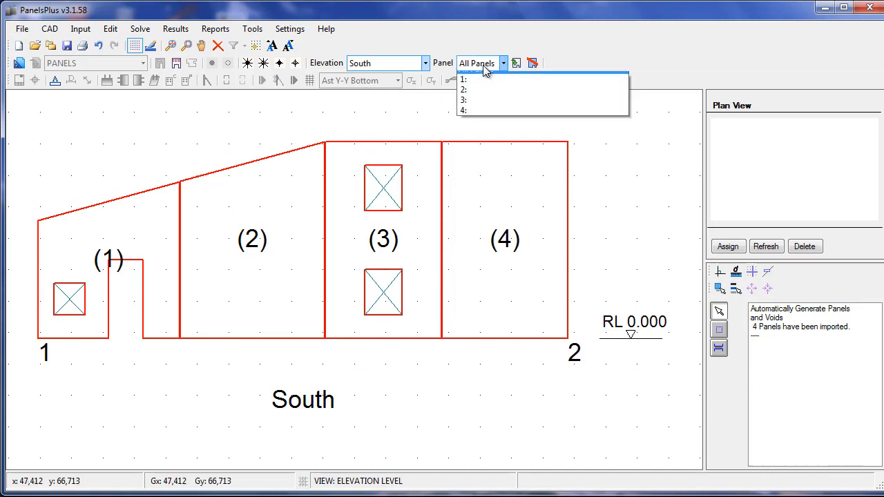
{"action": "left_click", "coordinate": [463, 79]}
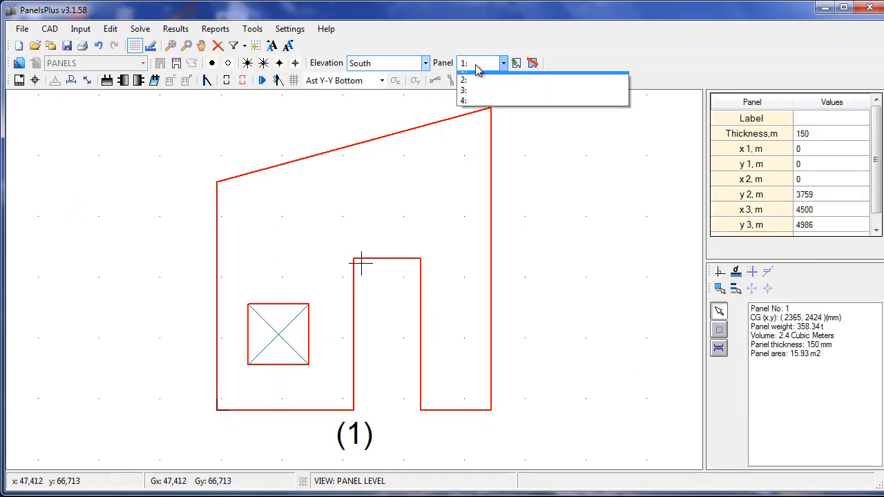
{"action": "left_click", "coordinate": [463, 97]}
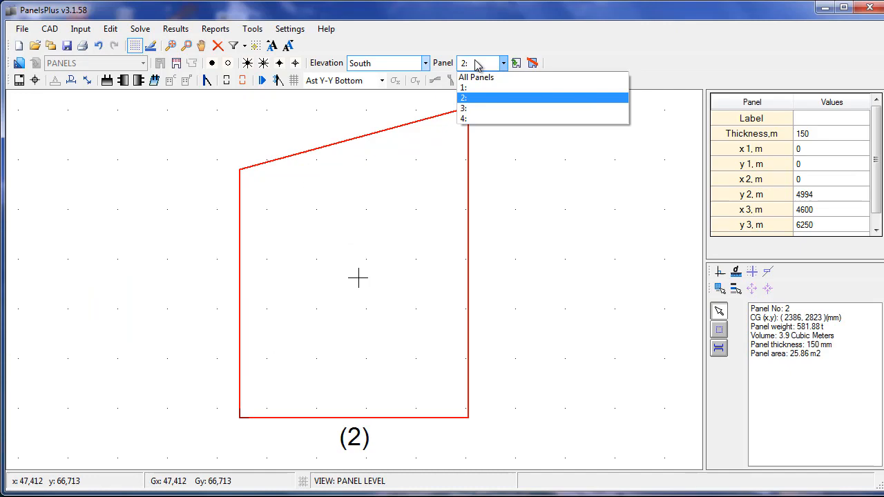
{"action": "left_click", "coordinate": [463, 108]}
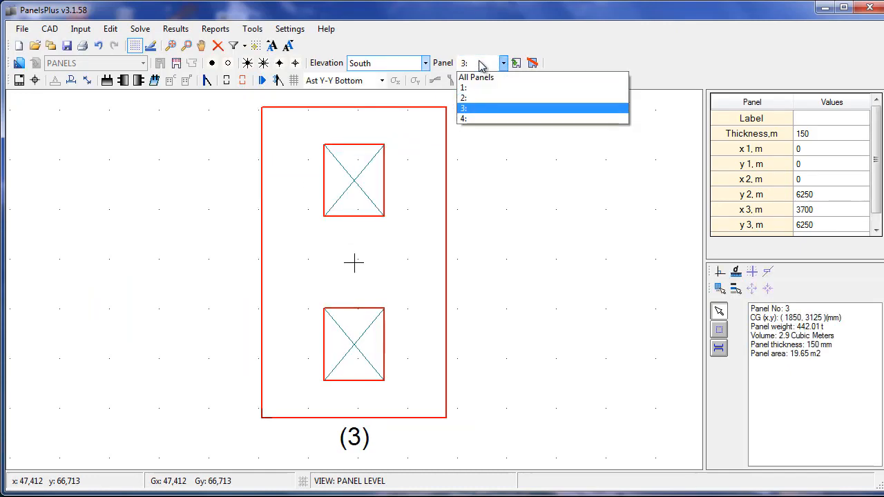
- Return to All Elevations and toggle CAD Visibility to show the remaining outlines
{"action": "left_click", "coordinate": [462, 118]}
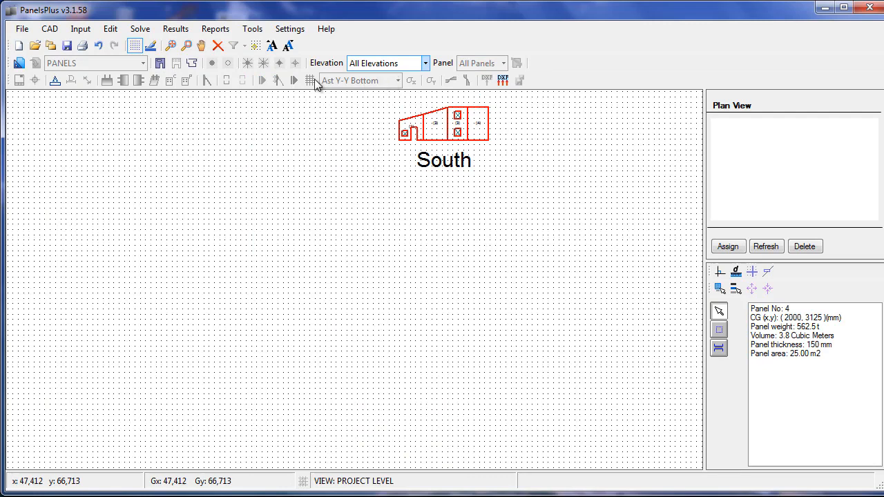
{"action": "left_click", "coordinate": [20, 63]}
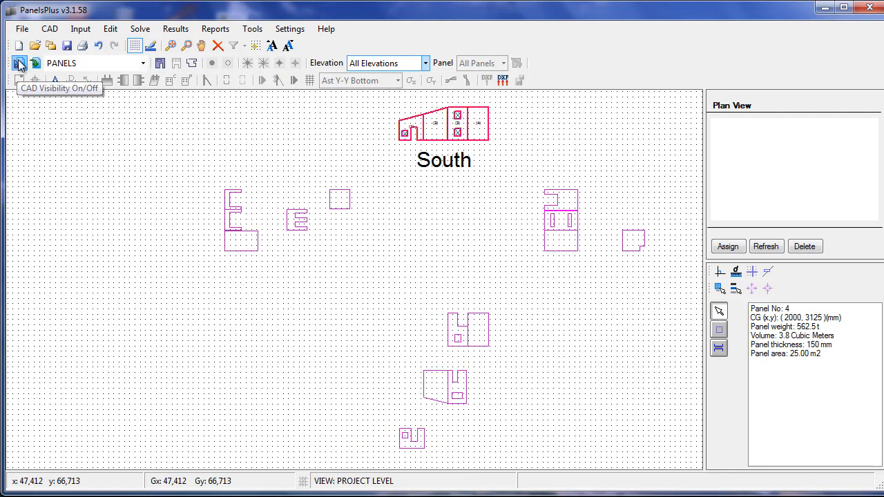
{"action": "left_click", "coordinate": [19, 63]}
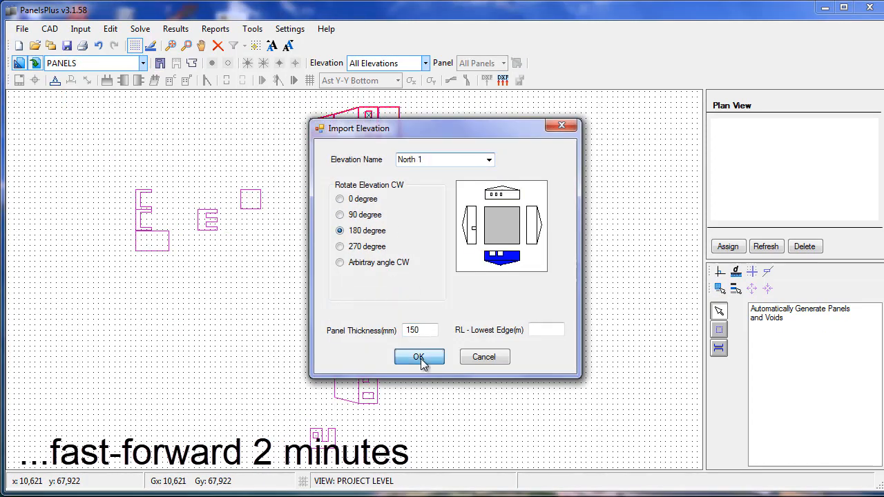
- Confirm importing the North 1, East 1 and East 2 elevations
{"action": "left_click", "coordinate": [419, 357]}
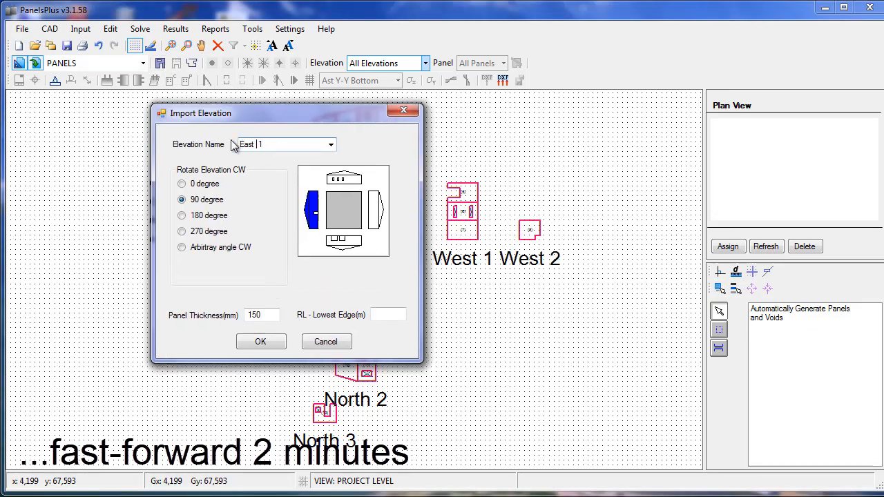
{"action": "left_click", "coordinate": [260, 341]}
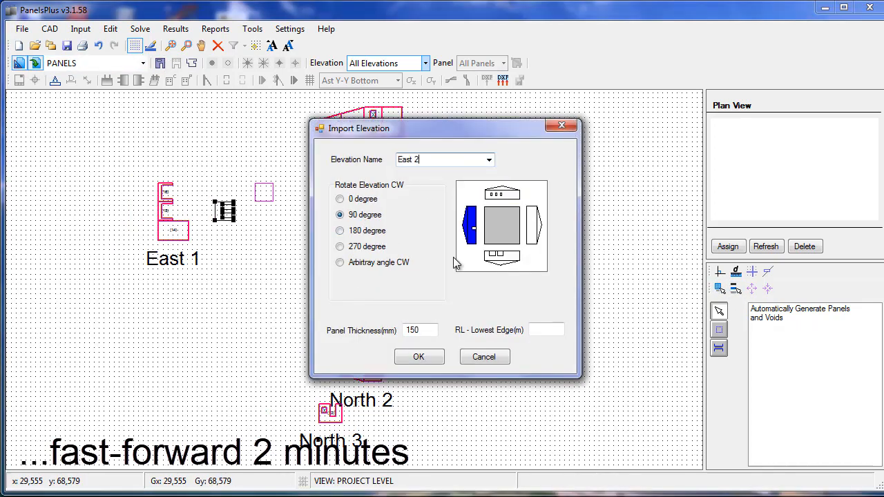
{"action": "left_click", "coordinate": [419, 357]}
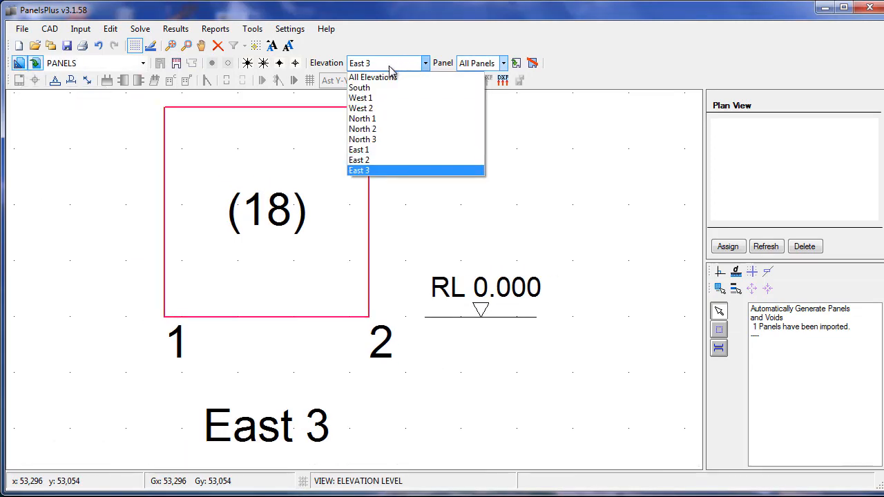
- Inspect the South and West 1 elevations individually, then return to All Elevations
{"action": "left_click", "coordinate": [373, 76]}
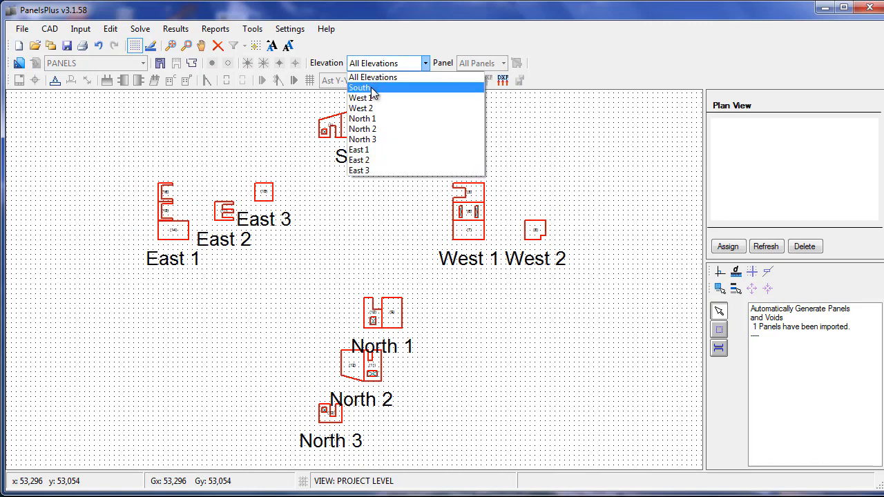
{"action": "mouse_move", "coordinate": [372, 119]}
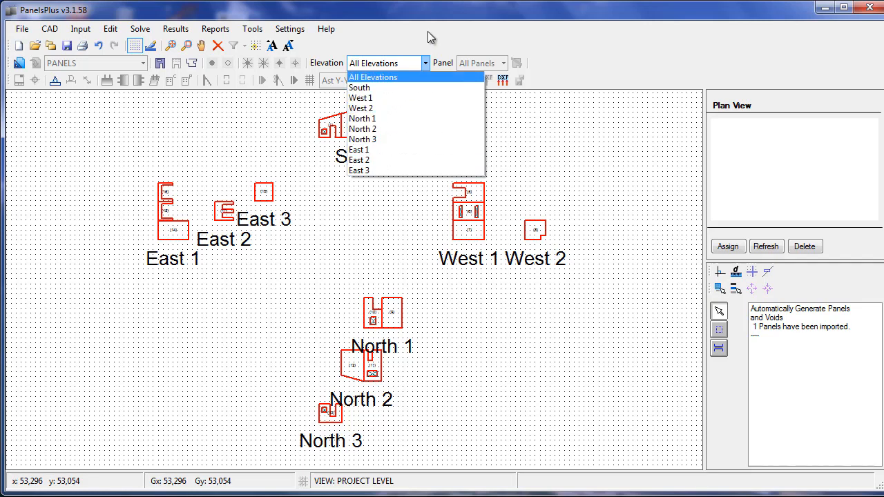
{"action": "left_click", "coordinate": [359, 87]}
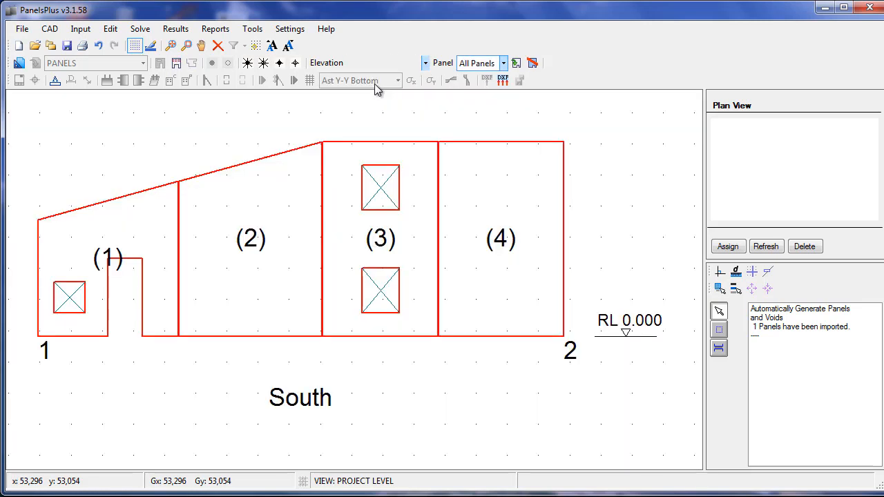
{"action": "left_click", "coordinate": [386, 63]}
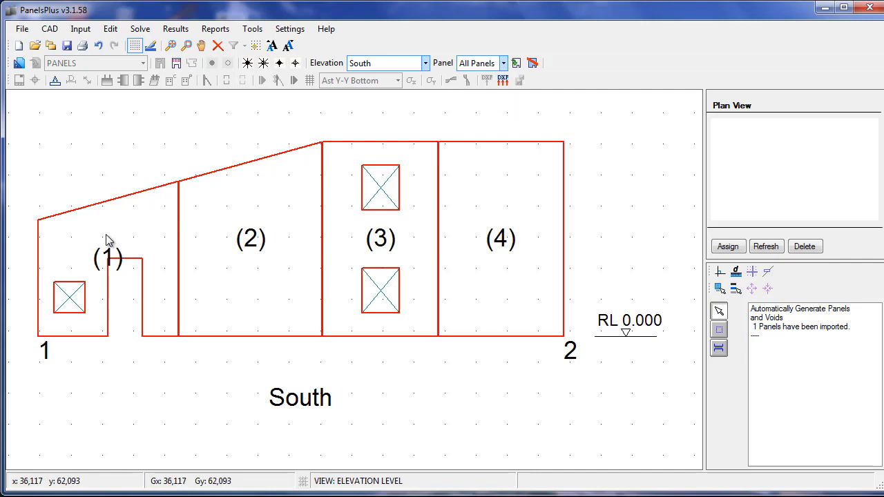
{"action": "mouse_move", "coordinate": [442, 77]}
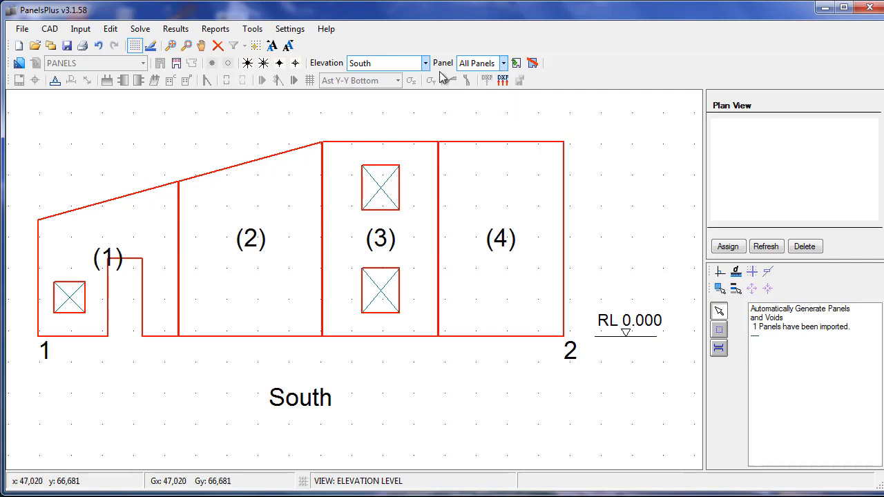
{"action": "left_click", "coordinate": [425, 62]}
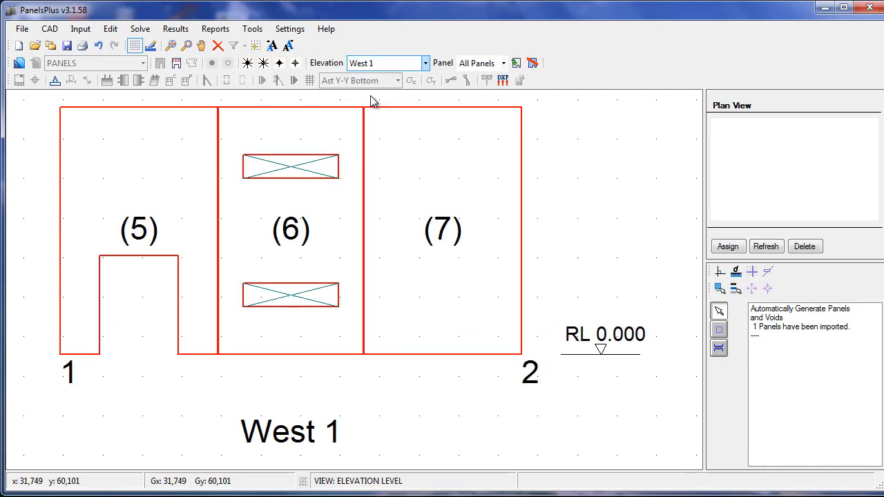
{"action": "left_click", "coordinate": [425, 63]}
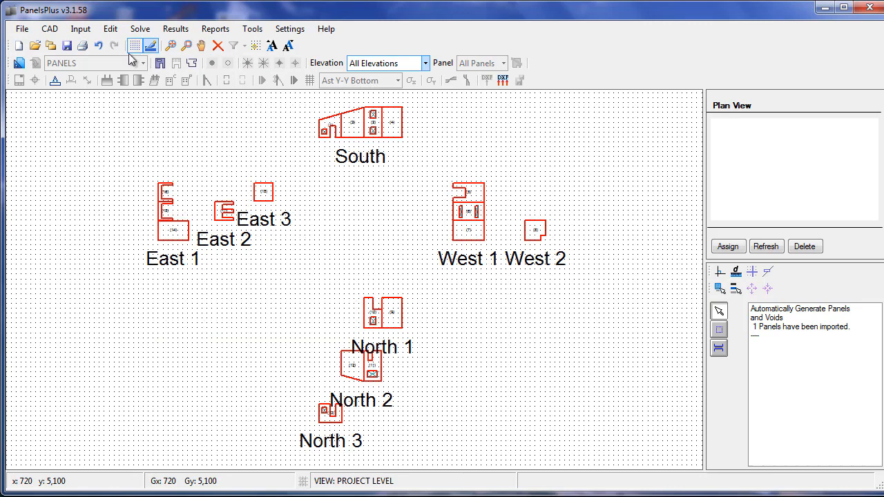
- Turn on auto labeling with prefix S- and tag the South panels S-01 to S-04
{"action": "left_click", "coordinate": [55, 80]}
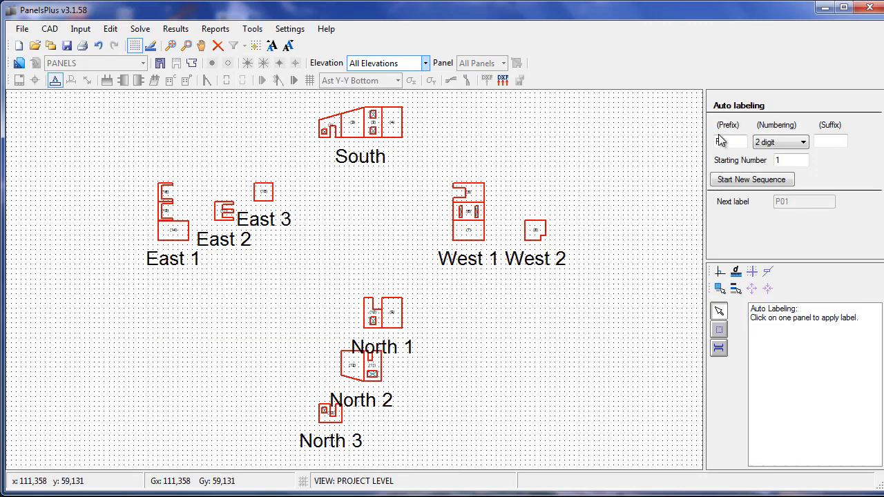
{"action": "type", "text": "S-"}
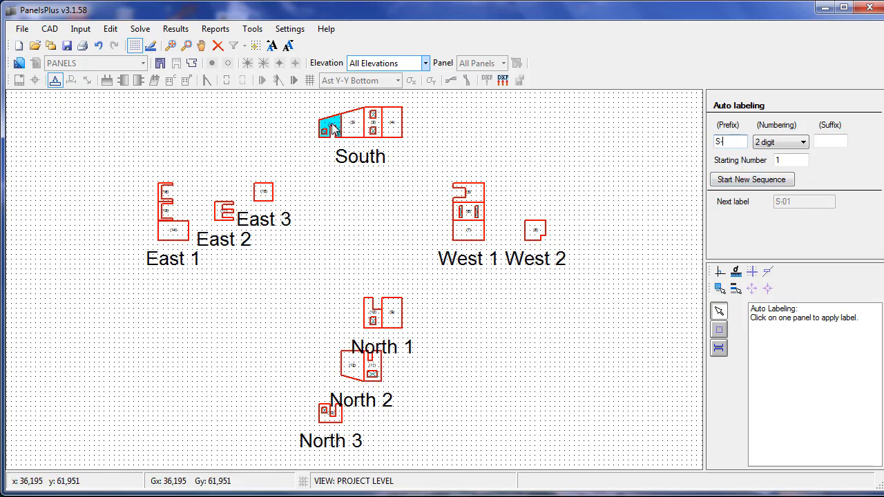
{"action": "left_click", "coordinate": [329, 123]}
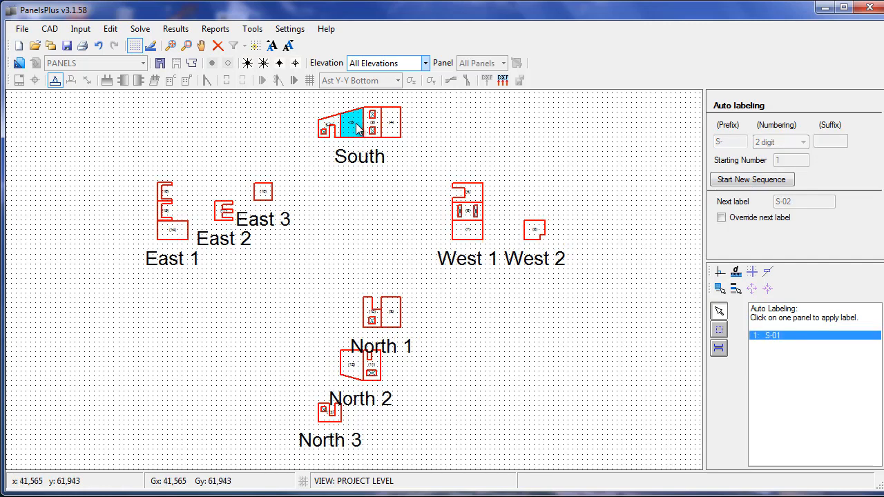
{"action": "mouse_move", "coordinate": [356, 130]}
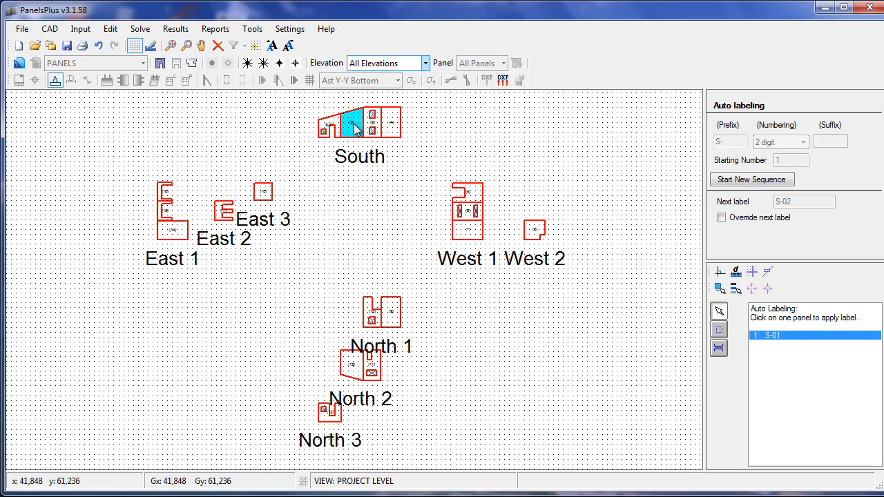
{"action": "left_click", "coordinate": [390, 124]}
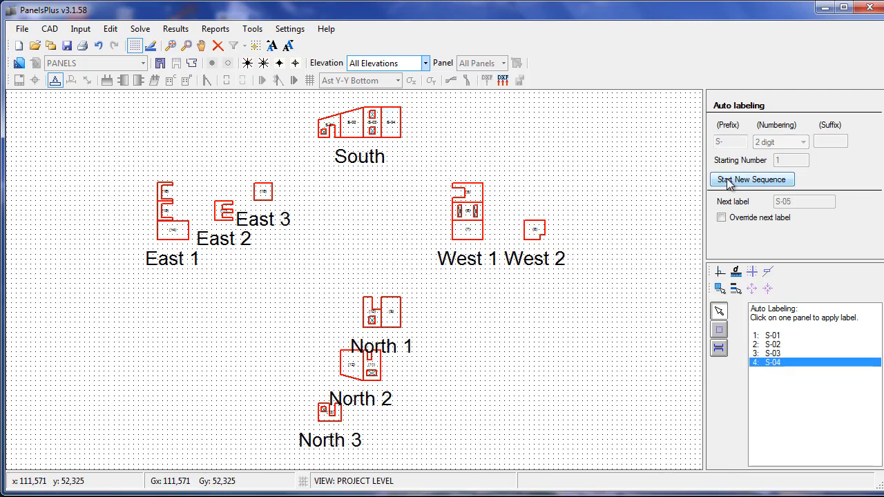
- Start a new sequence with prefix W1- and label the West 1 panels
{"action": "left_click", "coordinate": [751, 180]}
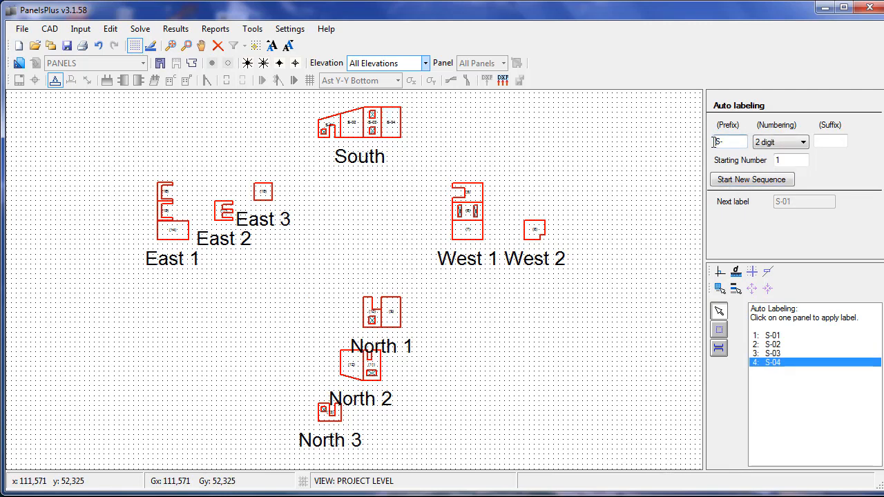
{"action": "type", "text": "W1"}
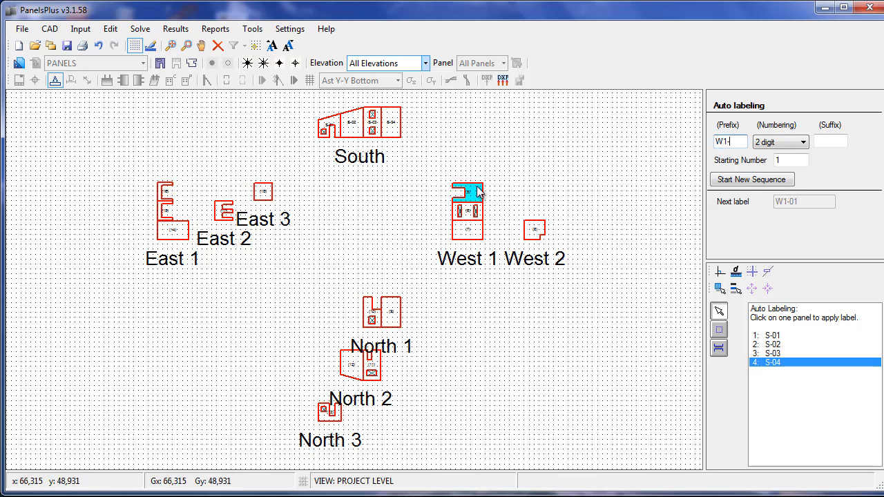
{"action": "left_click", "coordinate": [467, 231]}
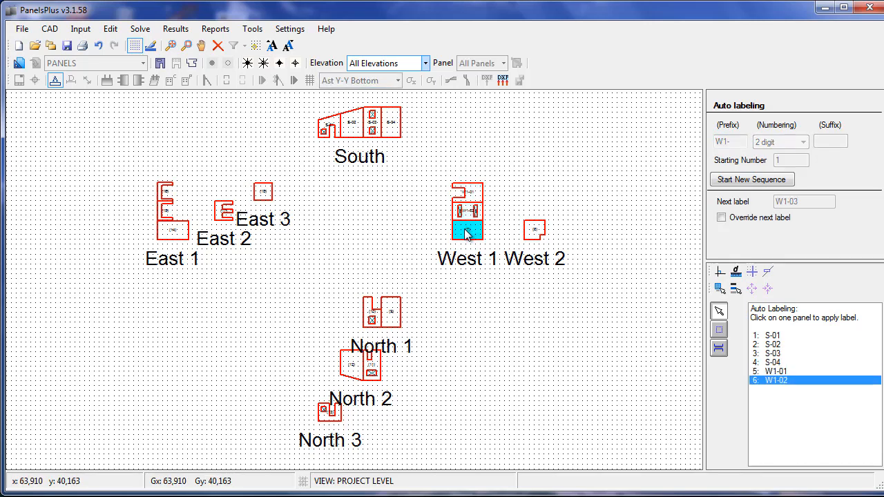
{"action": "left_click", "coordinate": [467, 230]}
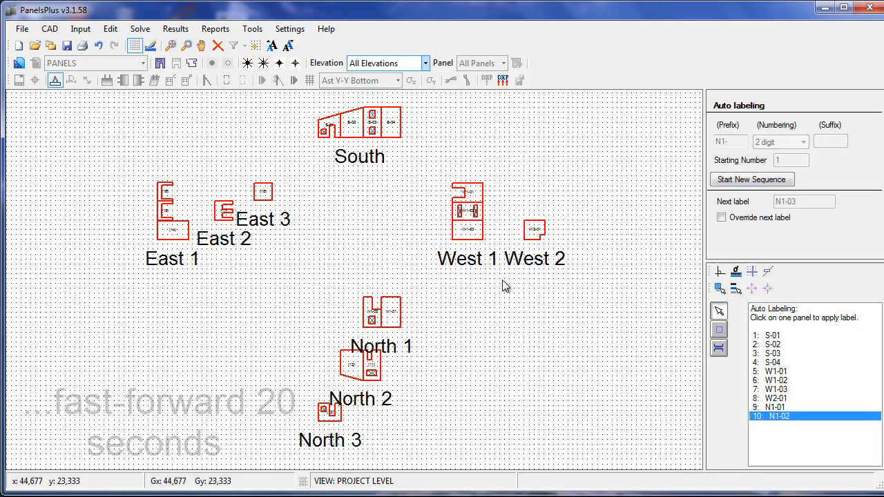
- Start new sequences for the remaining elevations, labeling panels through E3-01
{"action": "left_click", "coordinate": [355, 363]}
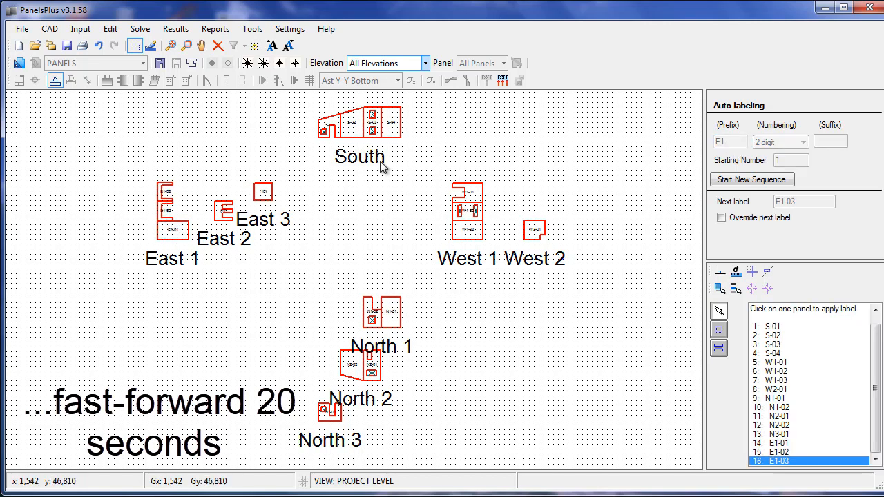
{"action": "left_click", "coordinate": [751, 180]}
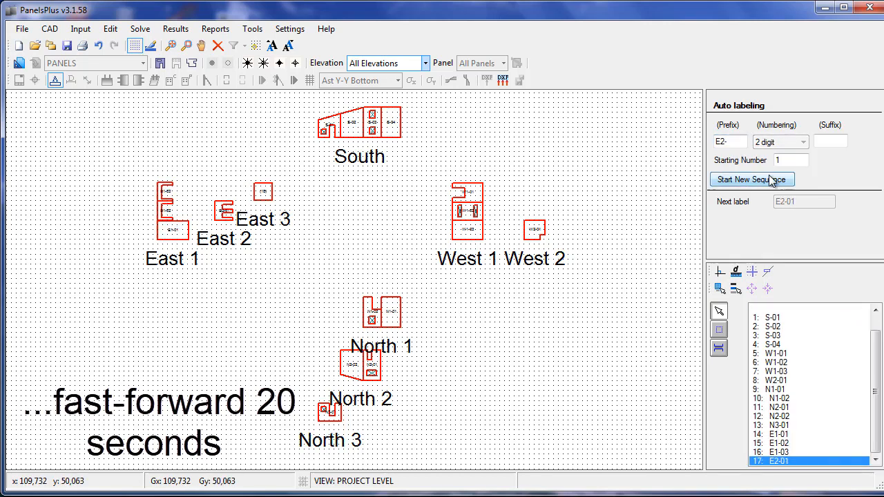
{"action": "left_click", "coordinate": [751, 180]}
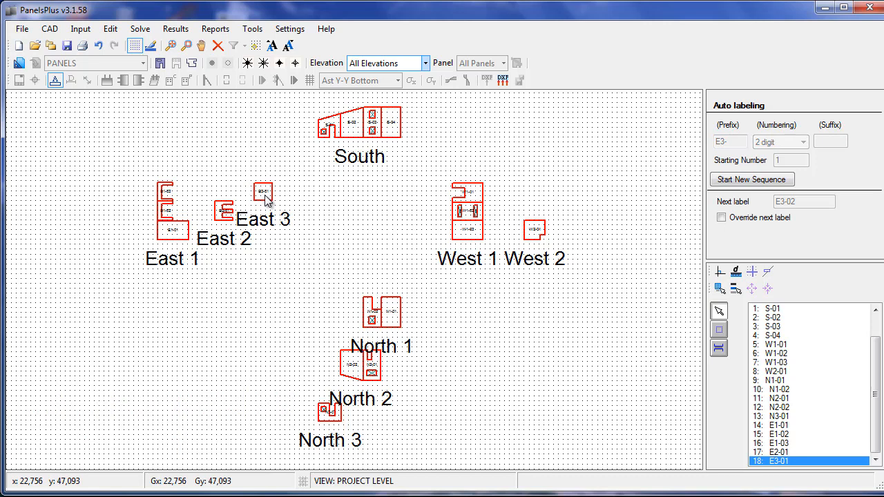
{"action": "mouse_move", "coordinate": [449, 110]}
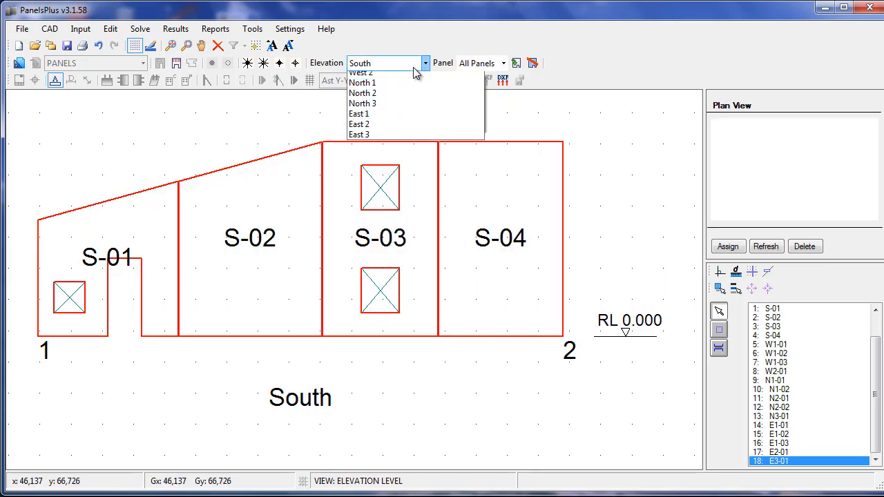
- View West 1, West 2 and North 1 to verify labels such as N1-01 and N1-02
{"action": "left_click", "coordinate": [359, 72]}
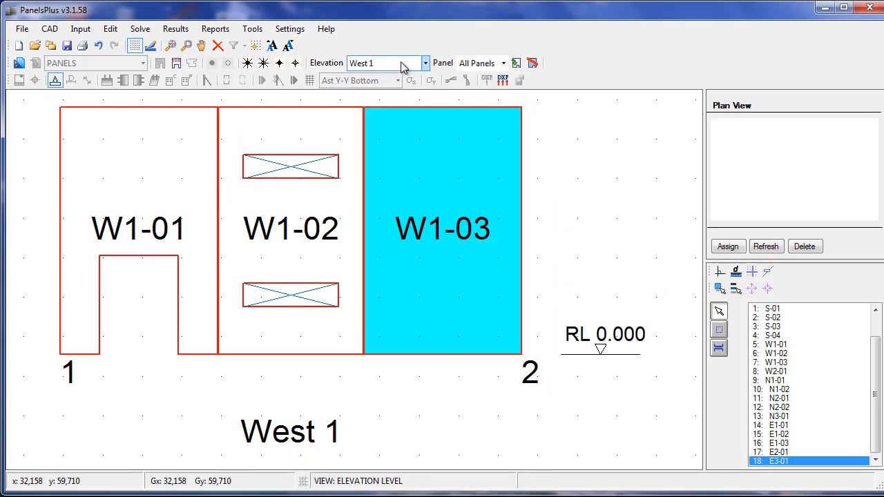
{"action": "left_click", "coordinate": [425, 63]}
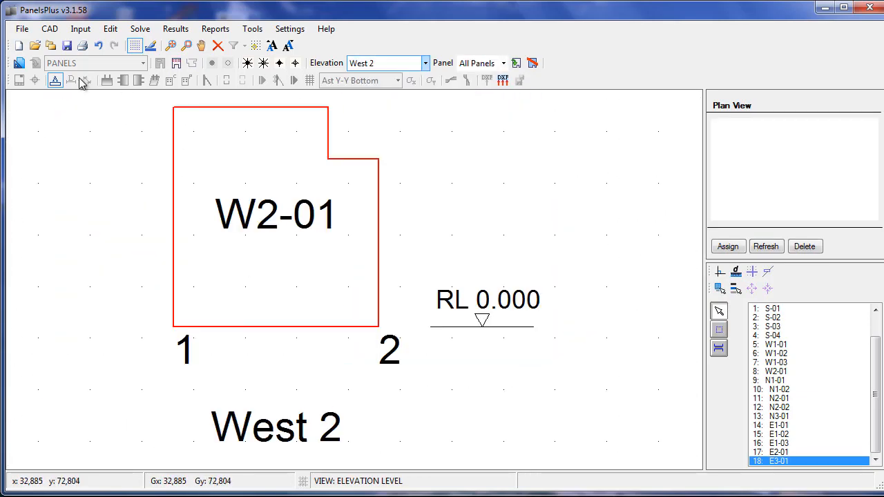
{"action": "left_click", "coordinate": [424, 63]}
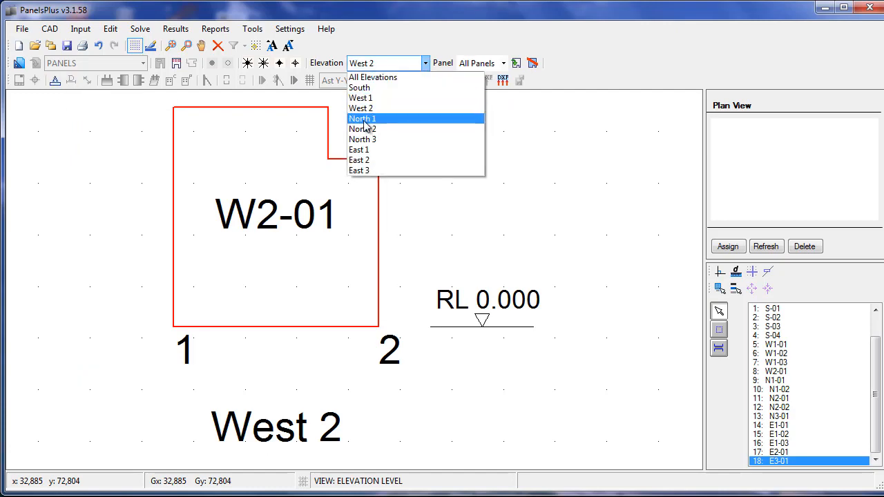
{"action": "left_click", "coordinate": [362, 118]}
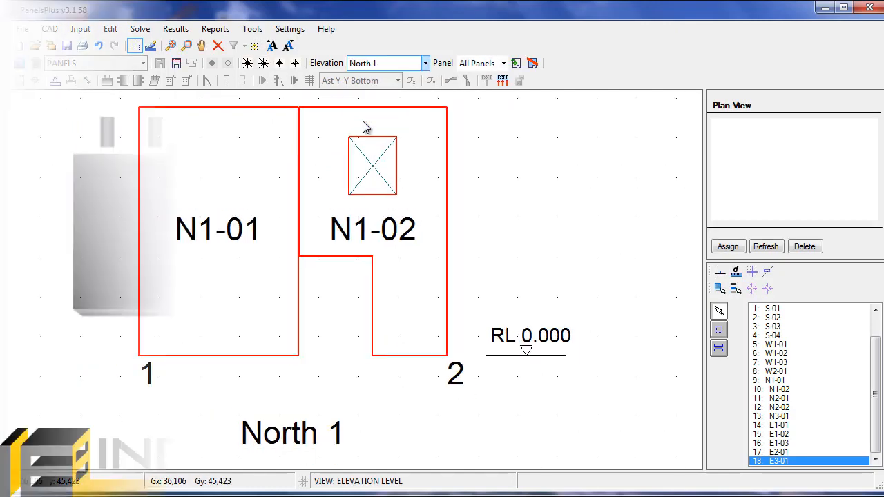